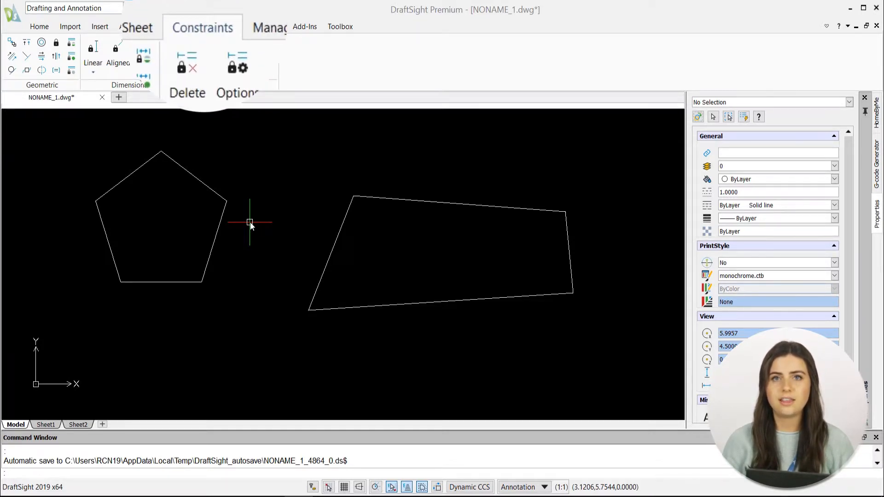
Start a Linear dimensional constraint from the pentagon's left corner to the quadrilateral's top edge, reading 8.2235.
{"action": "left_click", "coordinate": [92, 68]}
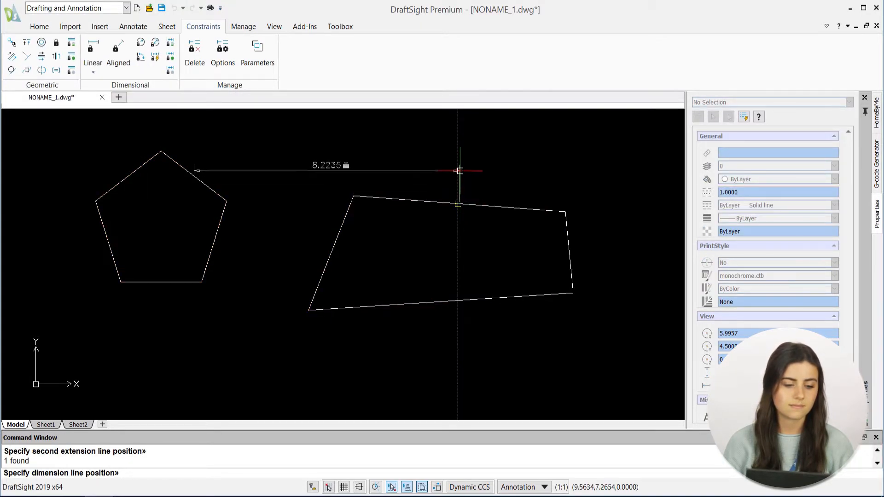
Place d1=8.2235 above the shapes and add horizontal constraint d2=3.6187 to the quadrilateral's left edge.
{"action": "left_click", "coordinate": [437, 189]}
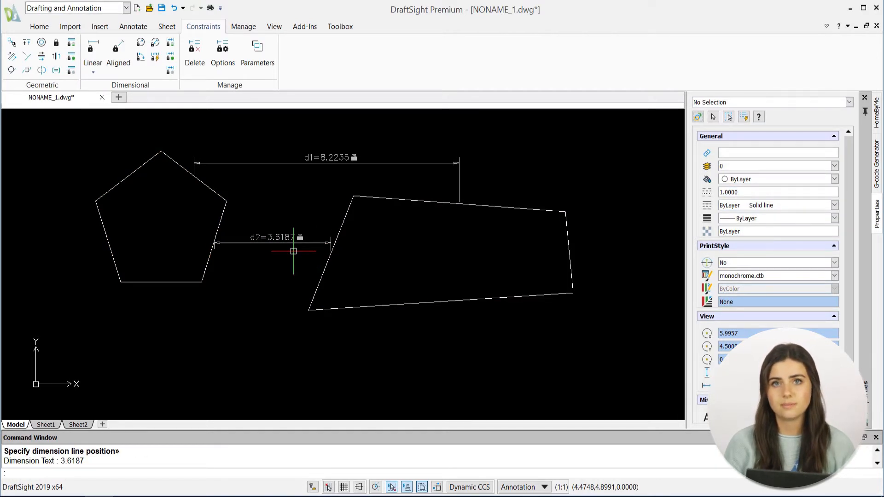
Add vertical constraint d3=0.8410 between the bottom corners and begin a 10.4924 aligned constraint to the quadrilateral's top-right corner.
{"action": "left_click", "coordinate": [87, 72]}
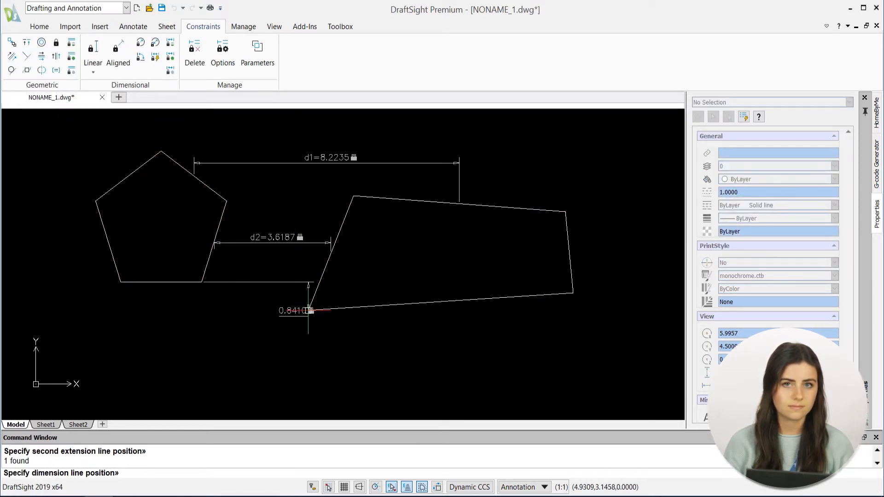
{"action": "left_click", "coordinate": [293, 343]}
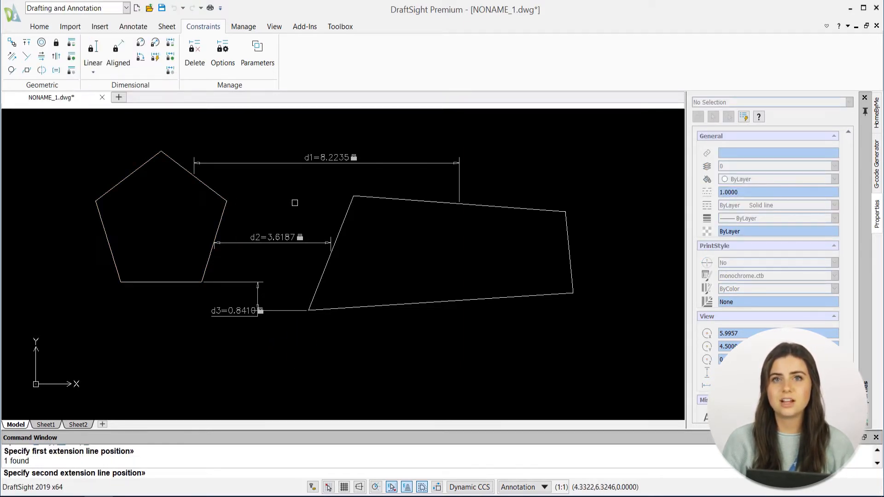
{"action": "left_click", "coordinate": [568, 191]}
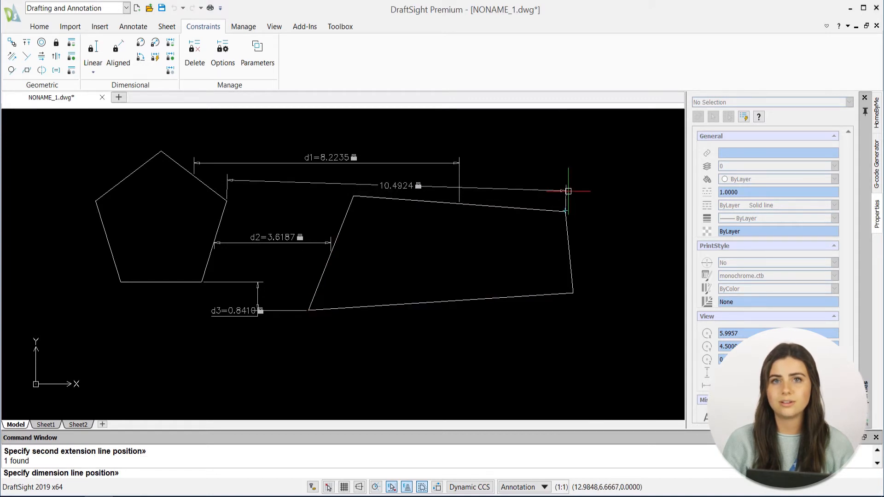